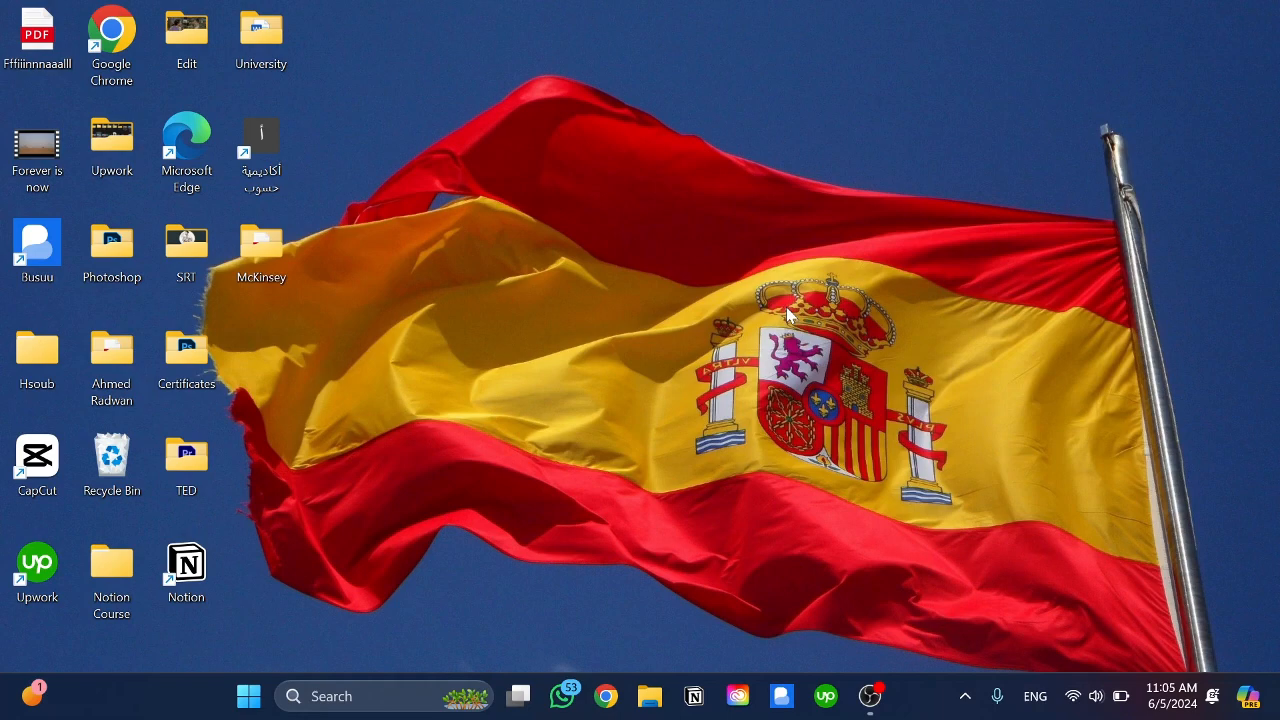
mouse_move(520, 548)
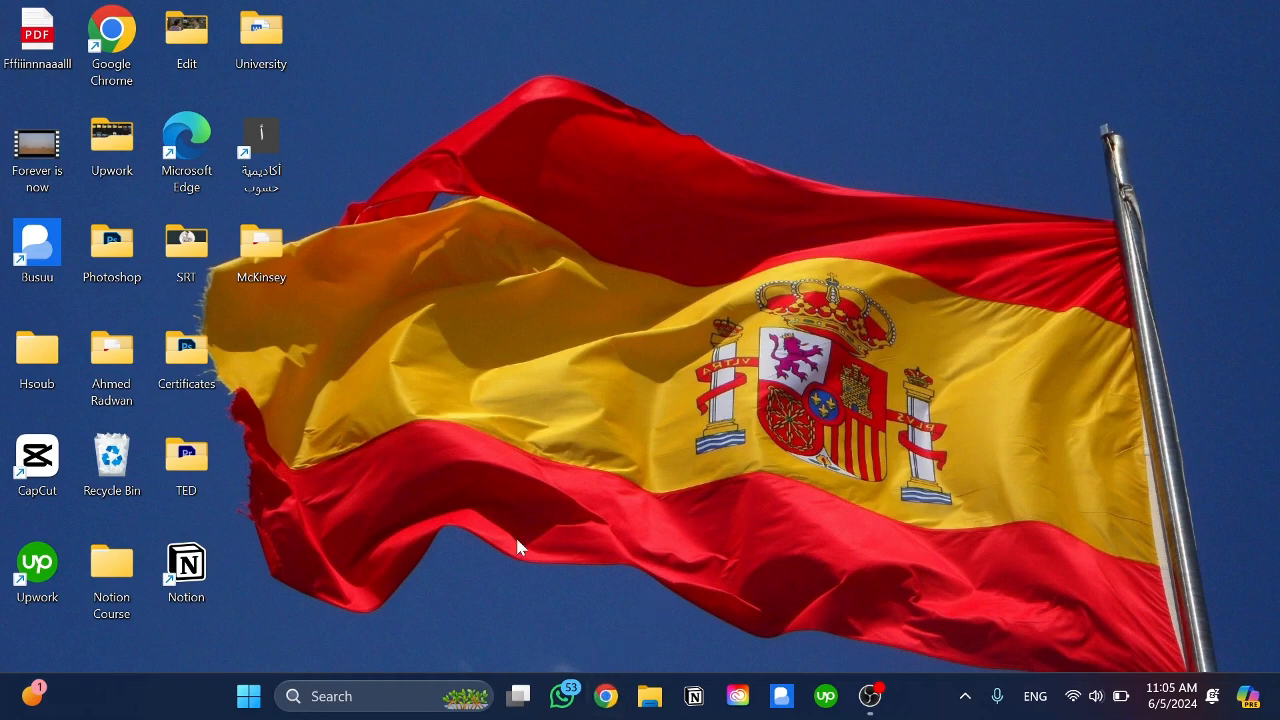
Launch Google Chrome from the desktop.
left_click(608, 696)
type("Ten")
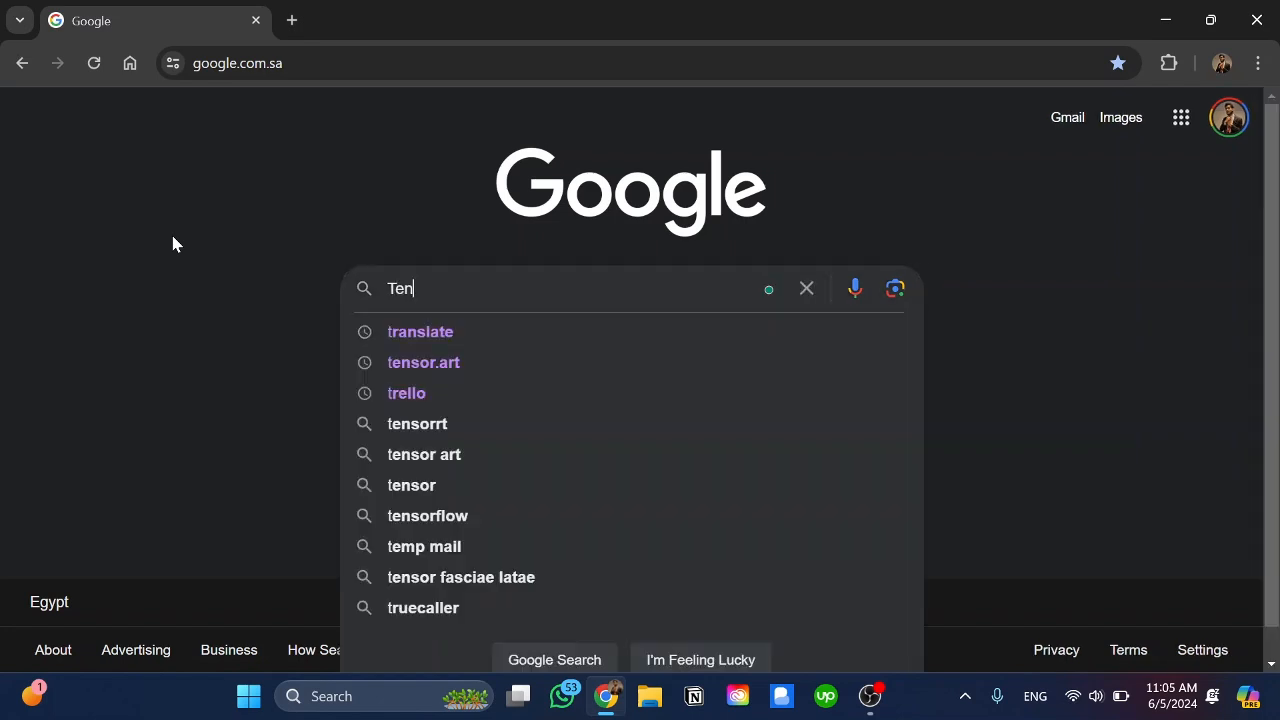
Search Google for tensor.art and open the Tensor.Art home page.
left_click(424, 362)
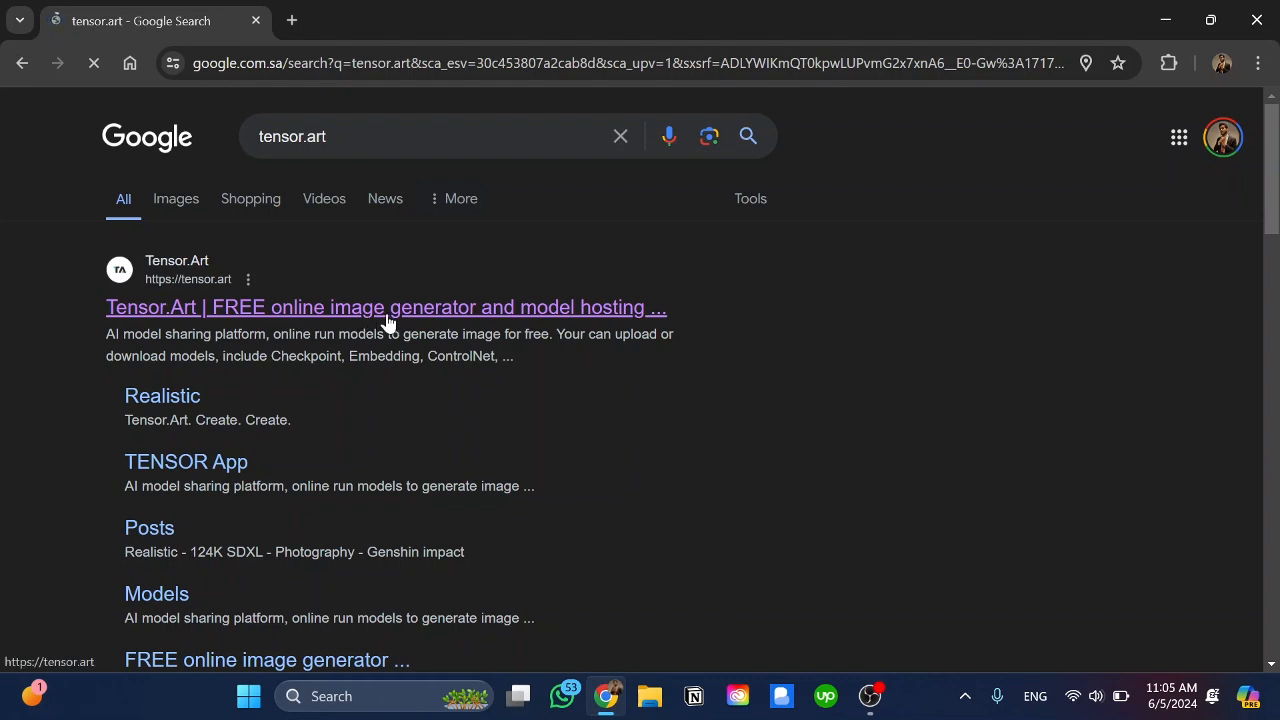
left_click(386, 308)
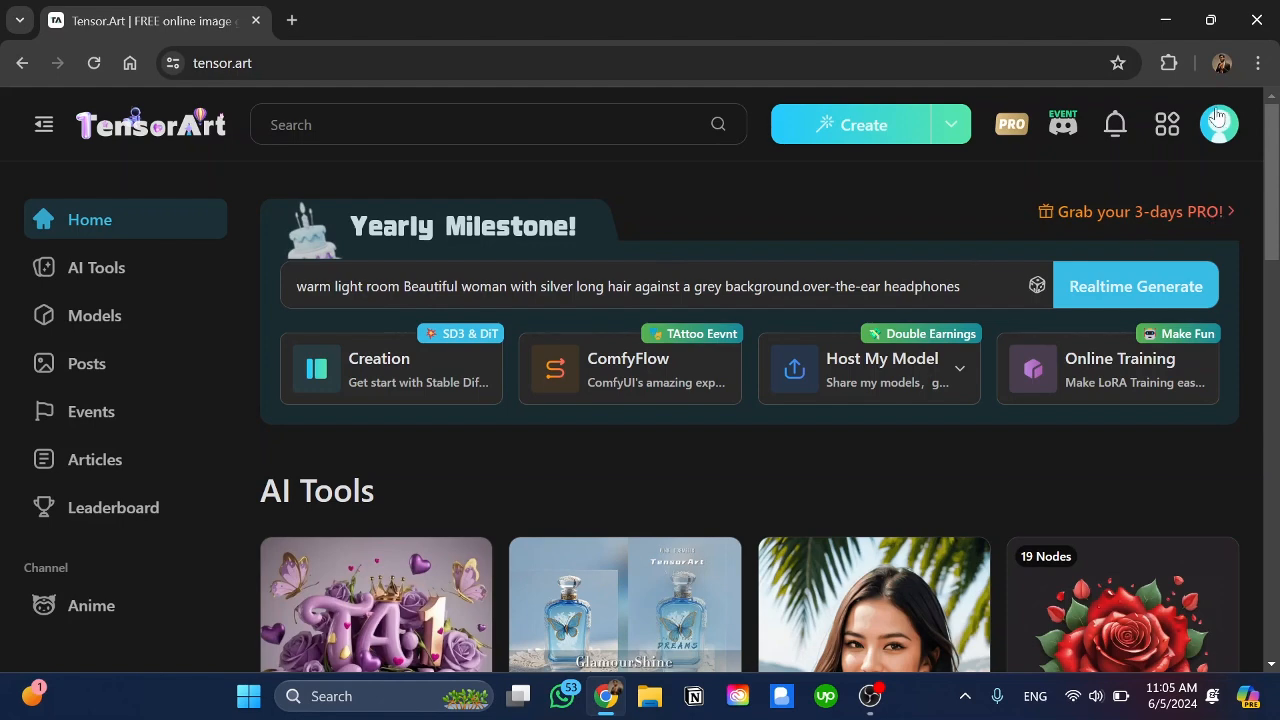
Check the account menu, then enter the Create workspace in Text2Img mode.
left_click(1218, 124)
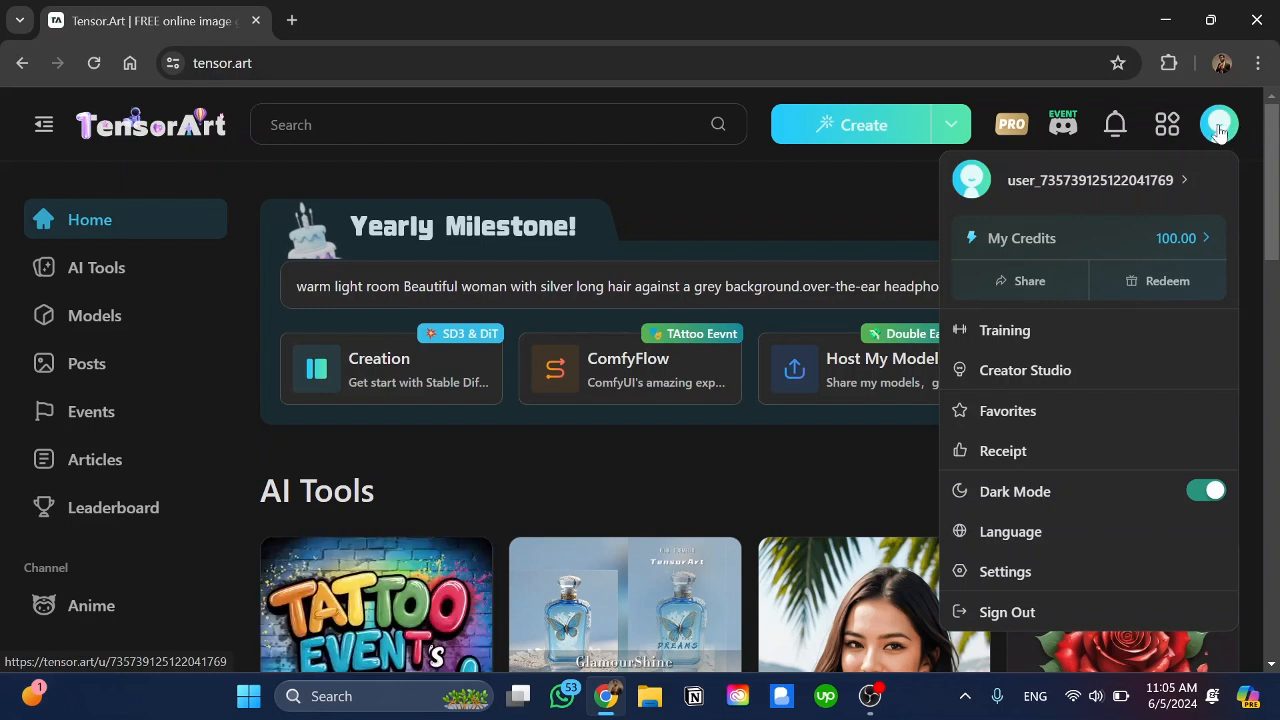
left_click(848, 162)
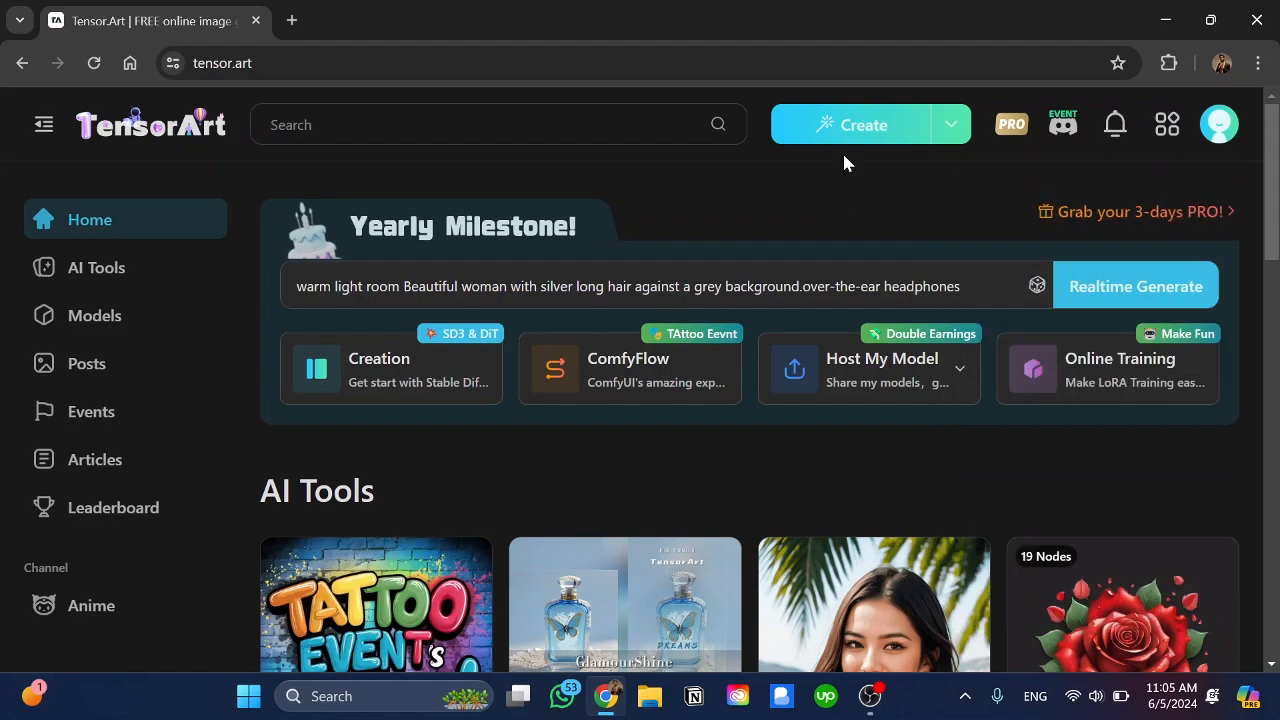
left_click(848, 124)
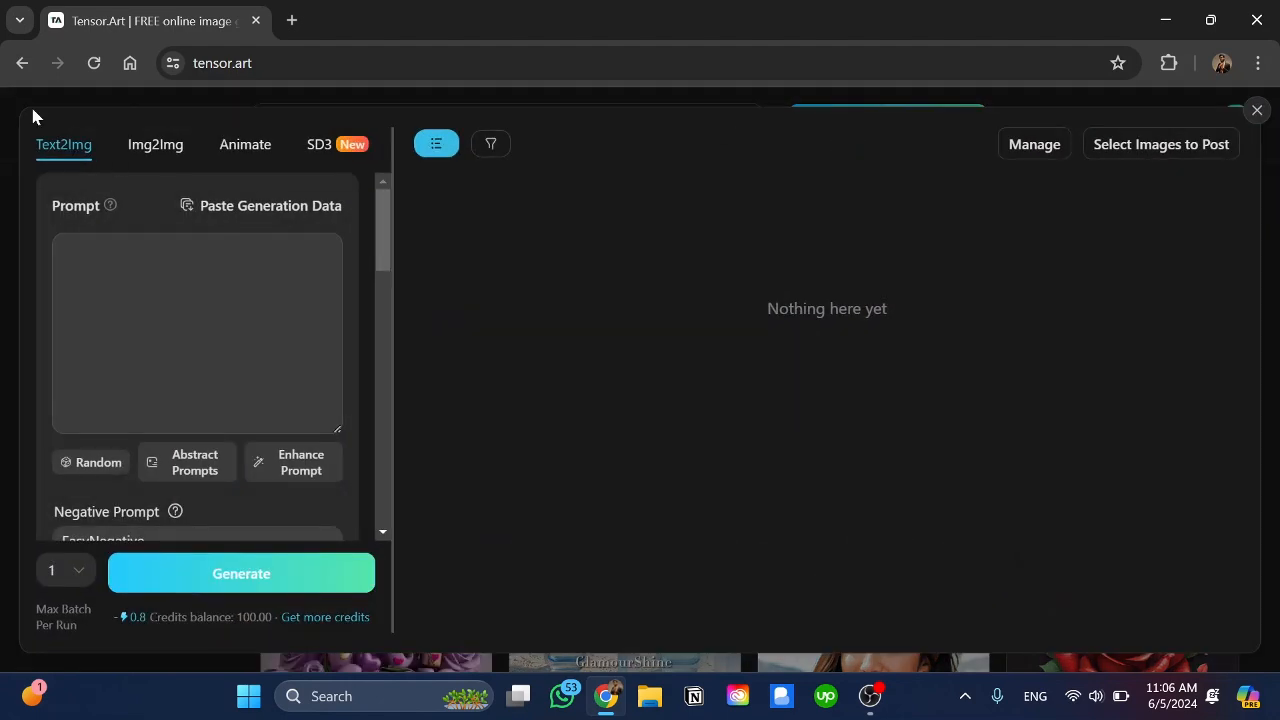
Glance at Img2Img and Animate modes, then enter the prompt describing a cat wearing a red hat.
left_click(156, 144)
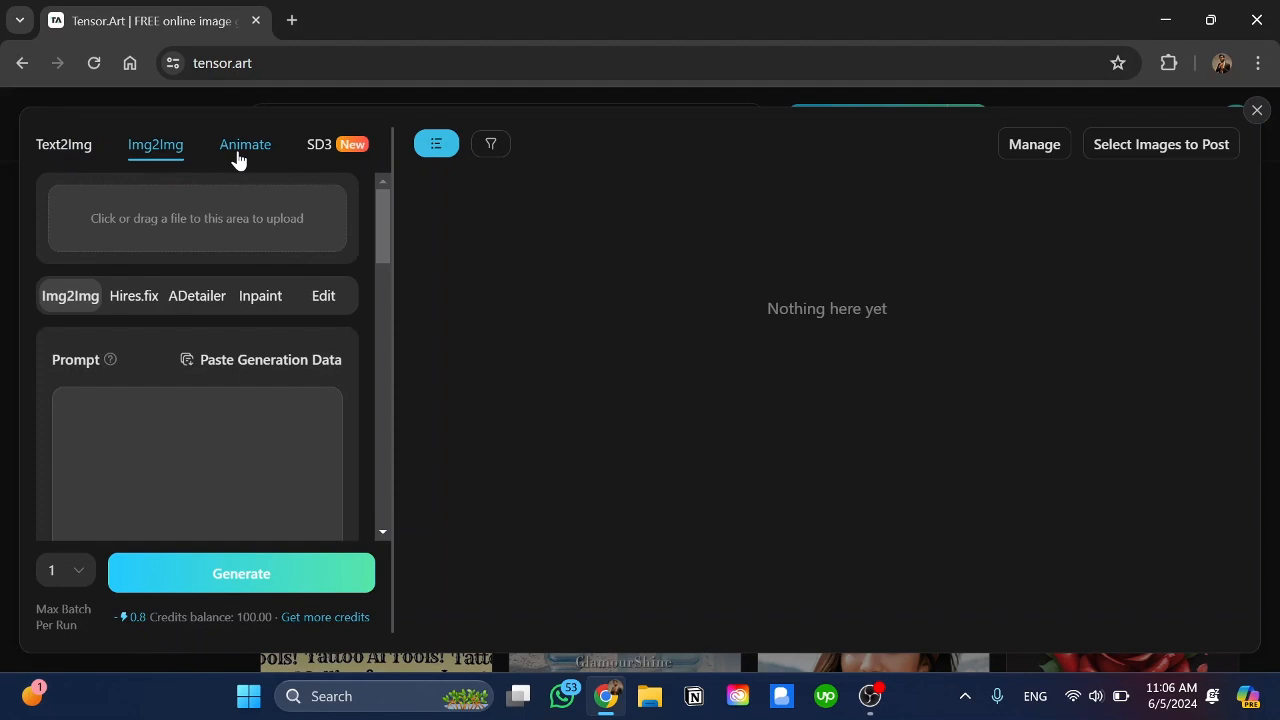
left_click(244, 144)
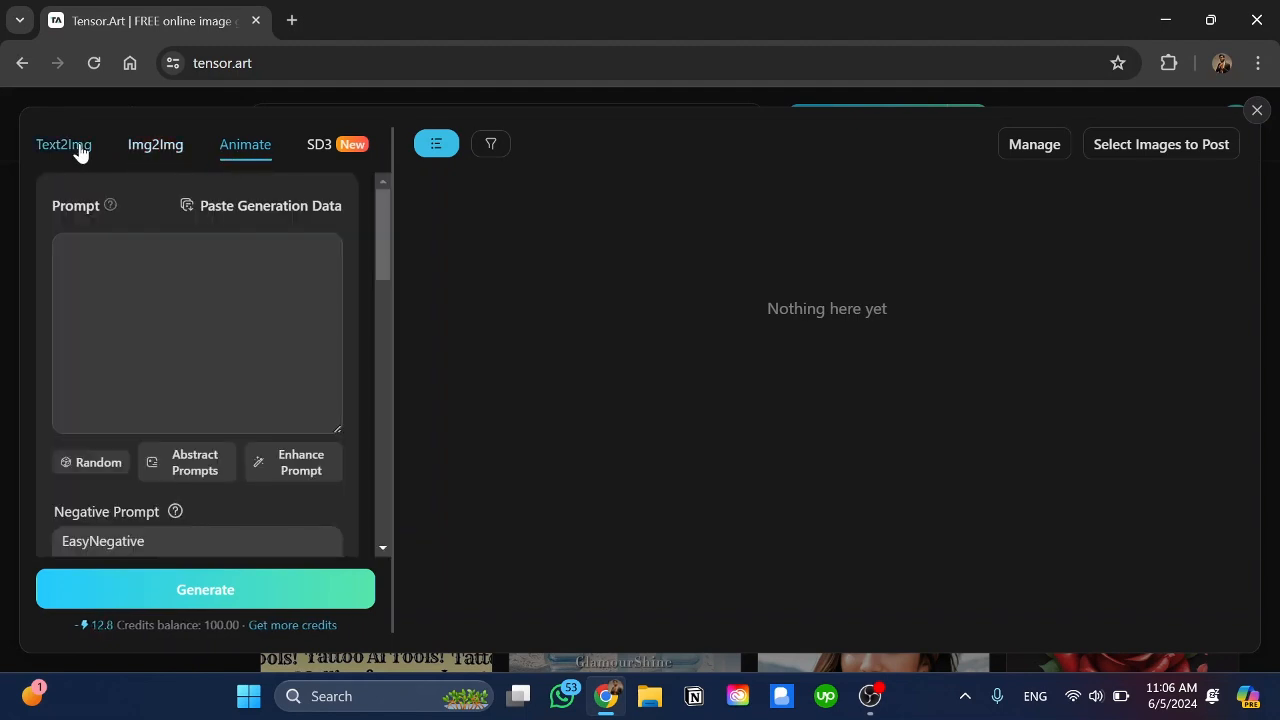
type("I would like to see a cat wear")
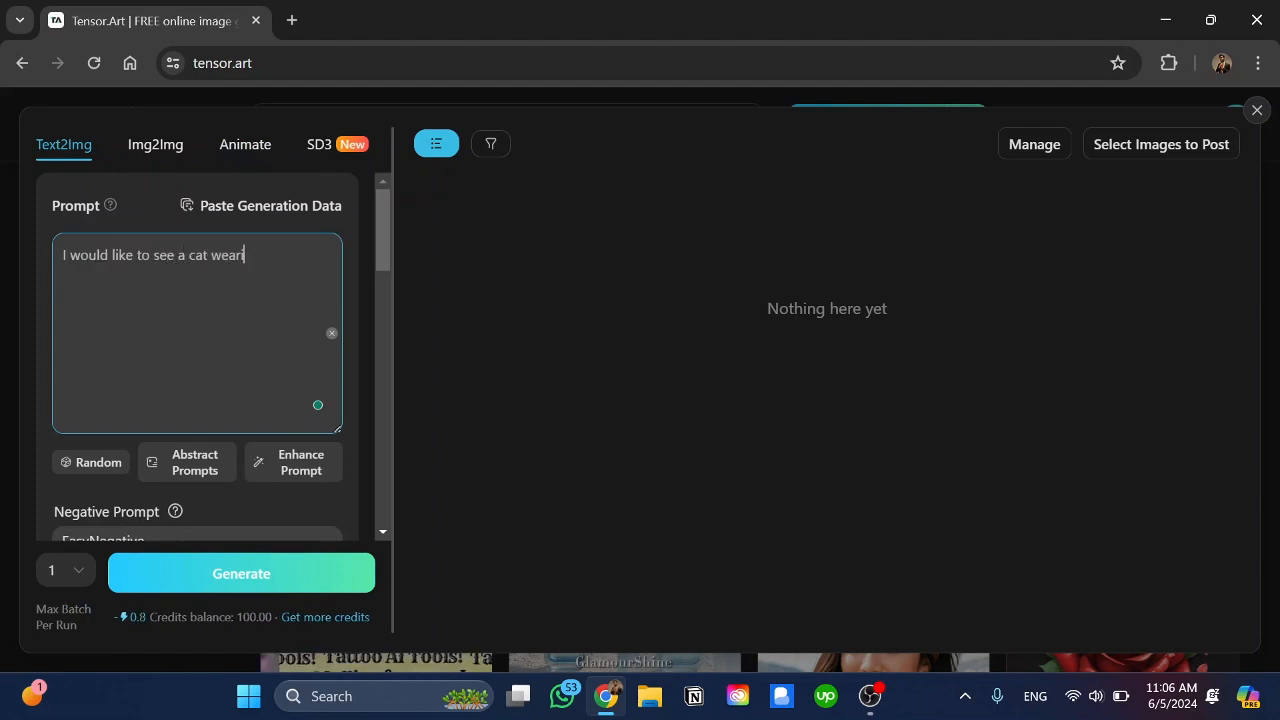
type("ing a hat")
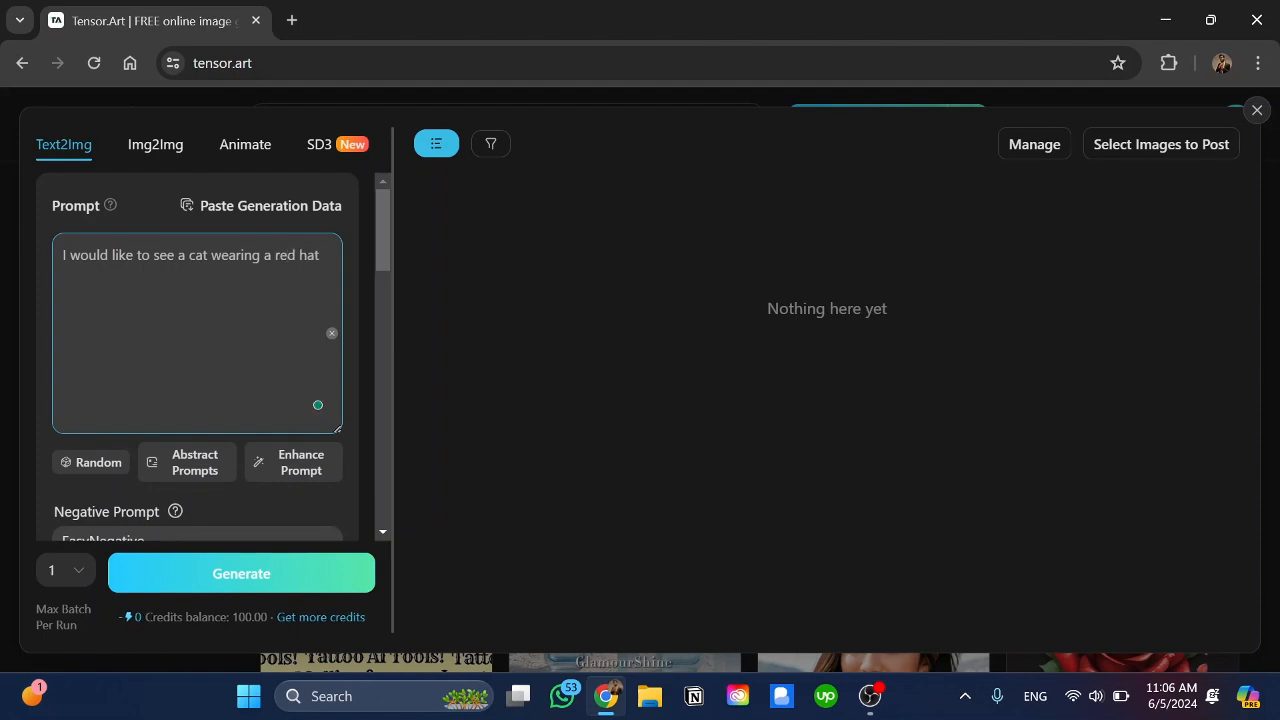
type("and a t")
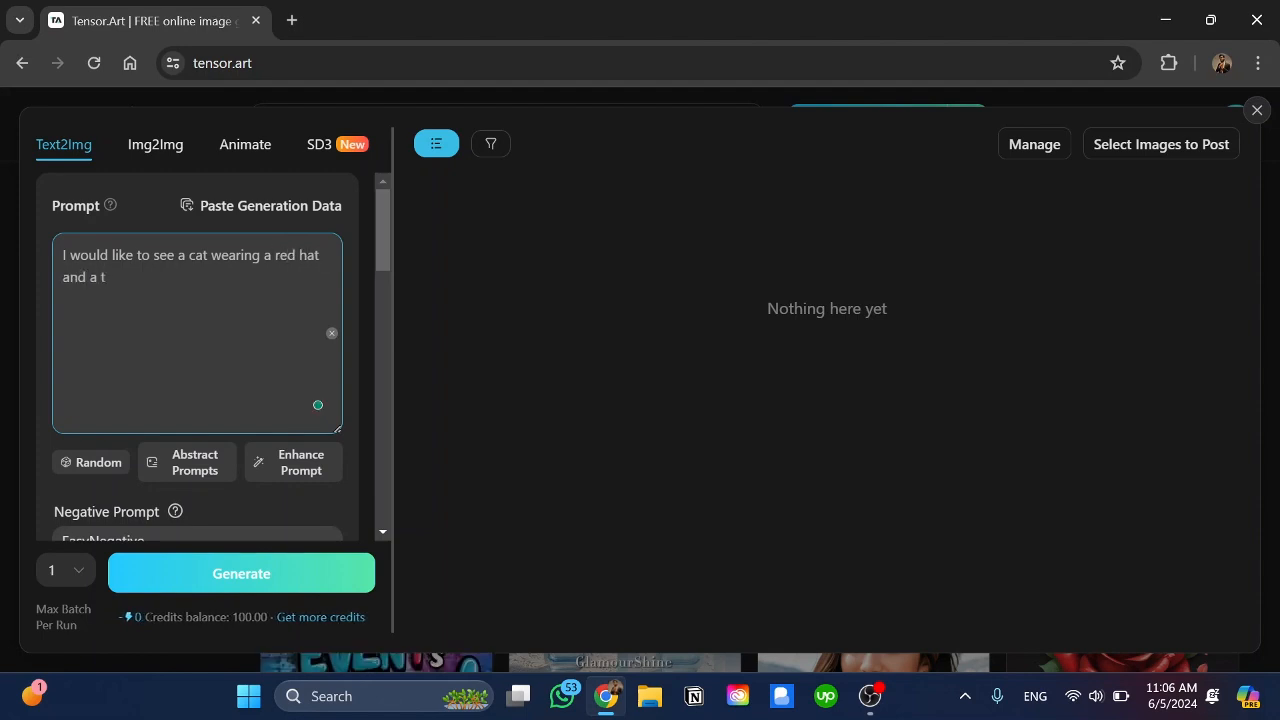
scroll("down", 3)
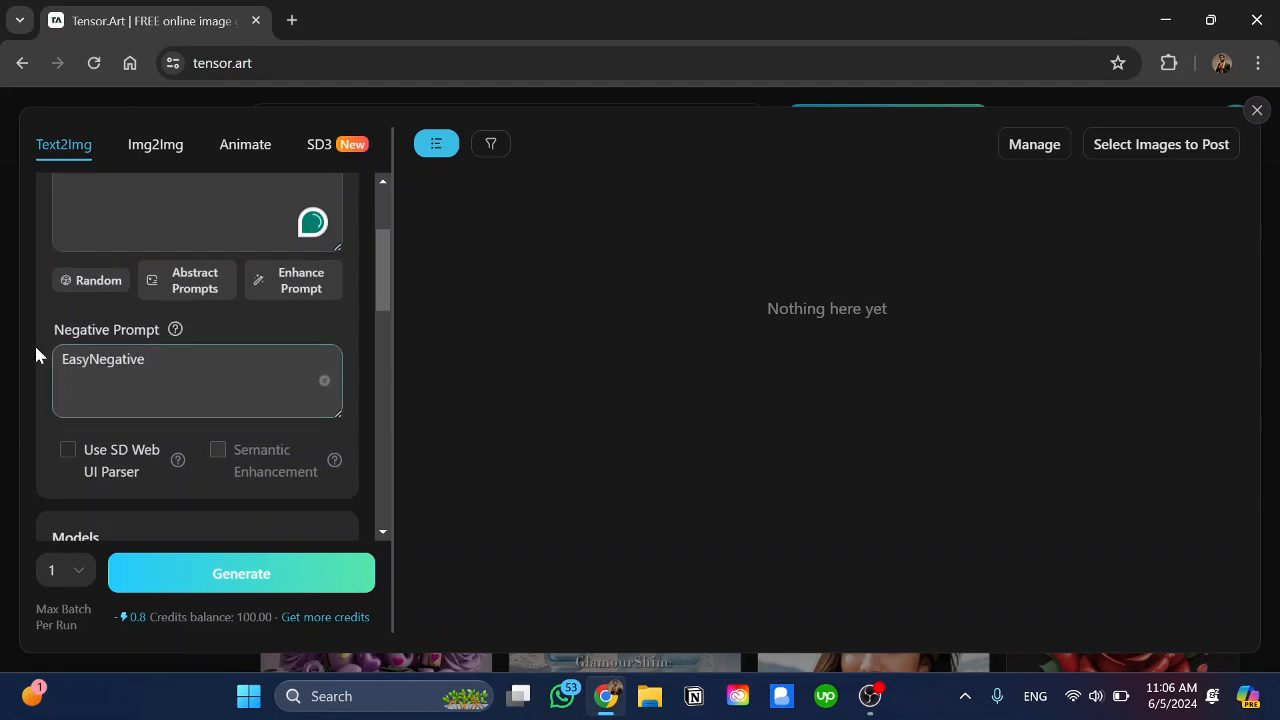
Keep the default model and settings and start generating the cat image.
scroll("down", 3)
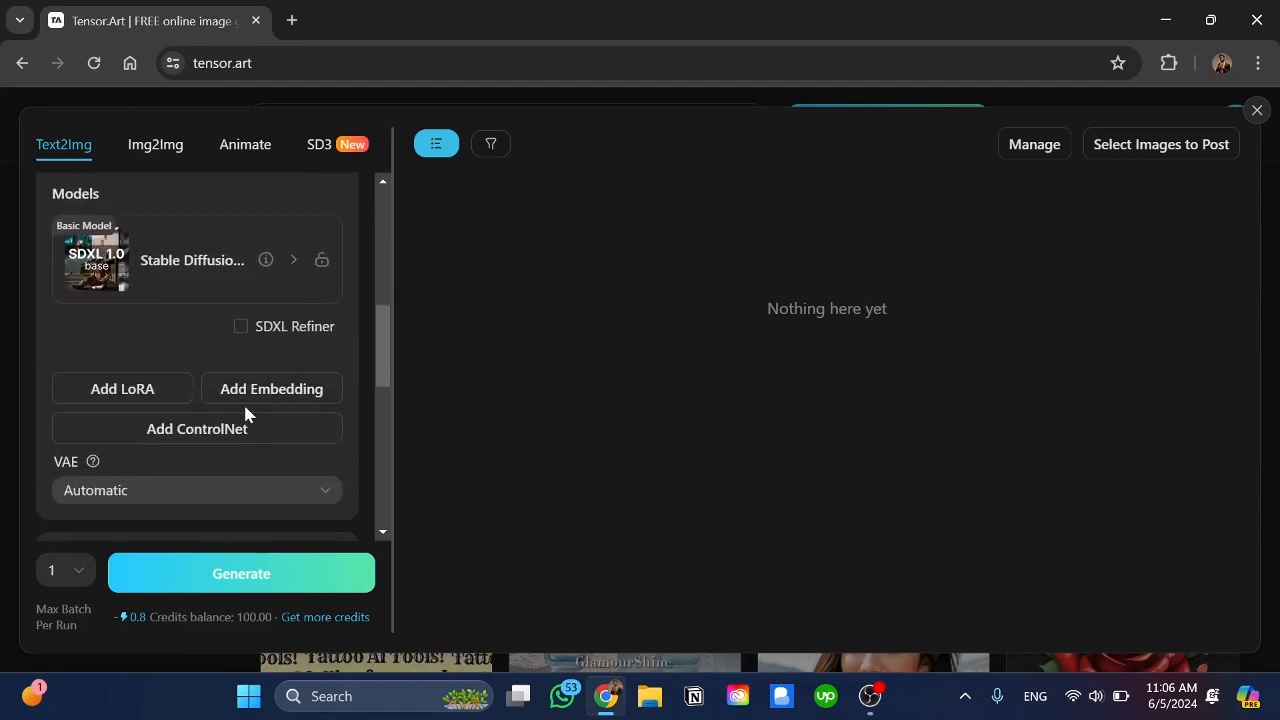
scroll("down", 3)
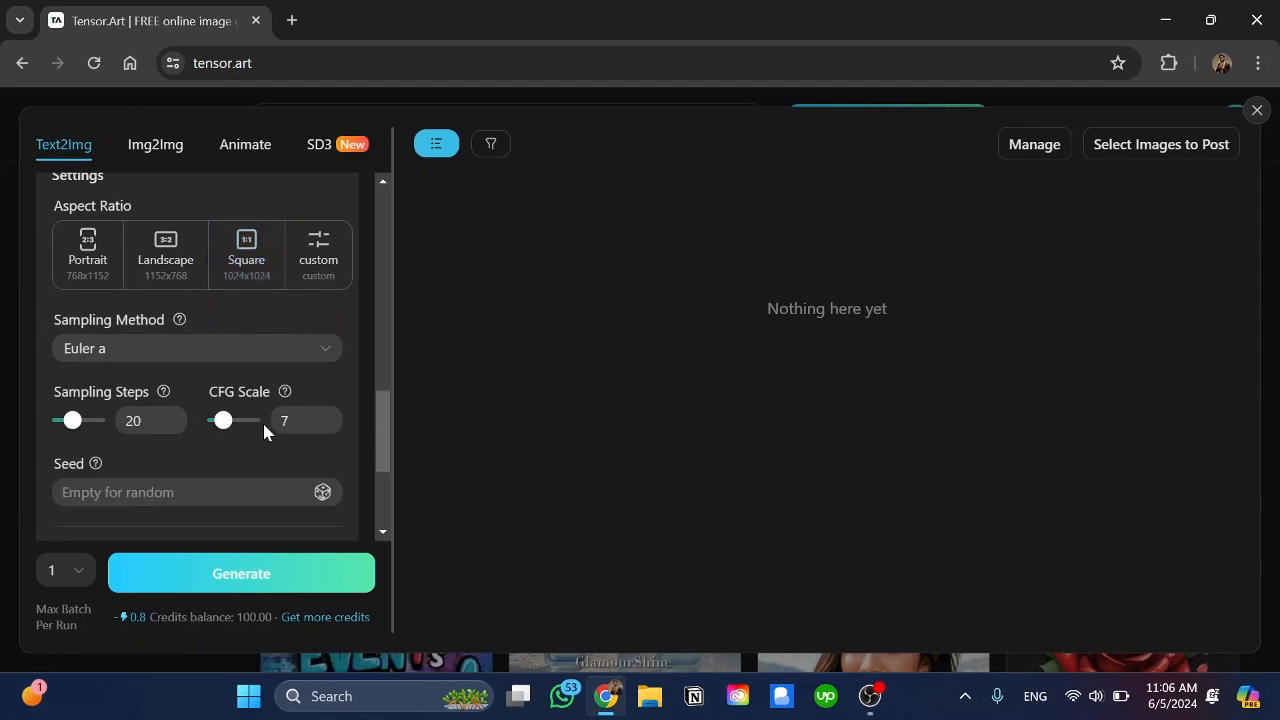
scroll("down", 3)
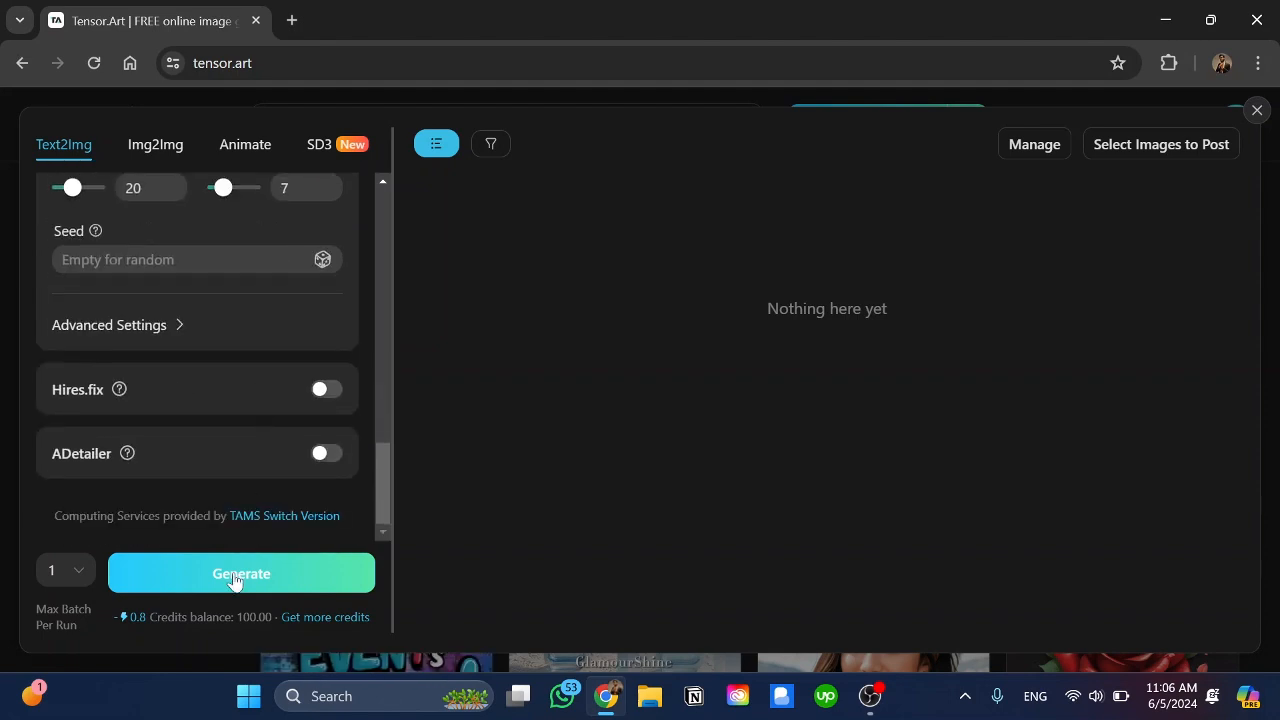
left_click(64, 570)
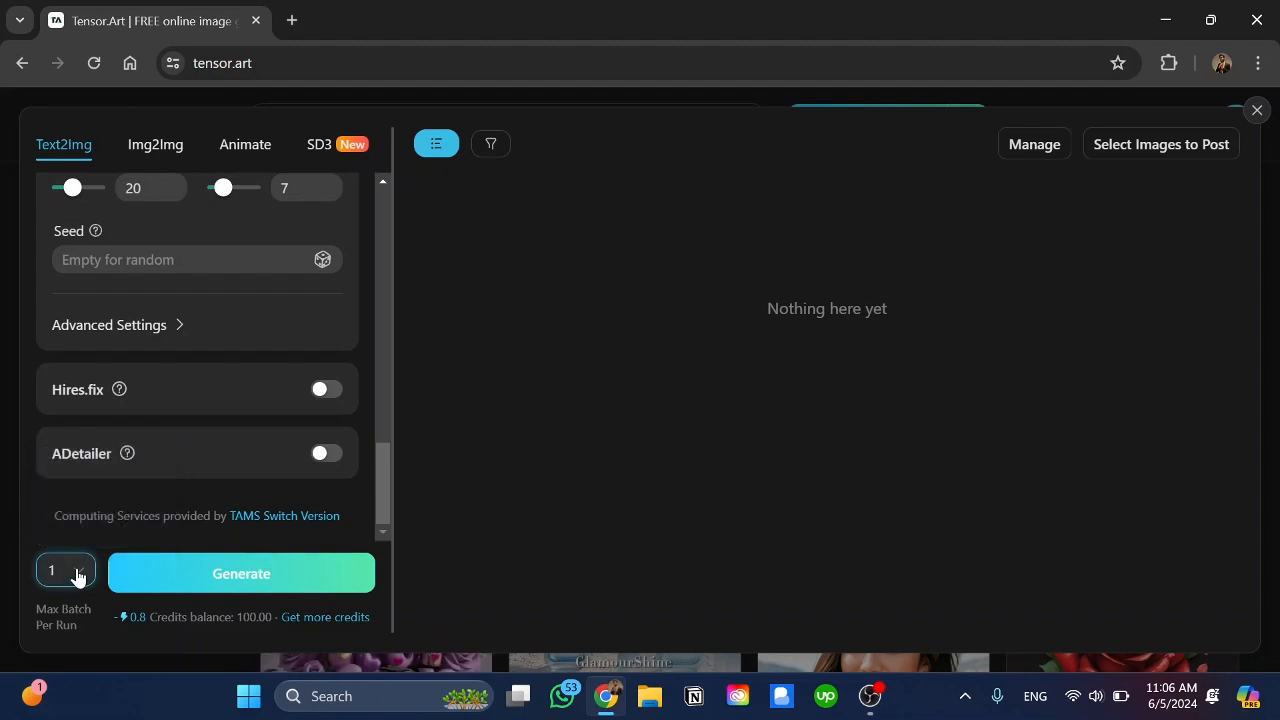
left_click(240, 572)
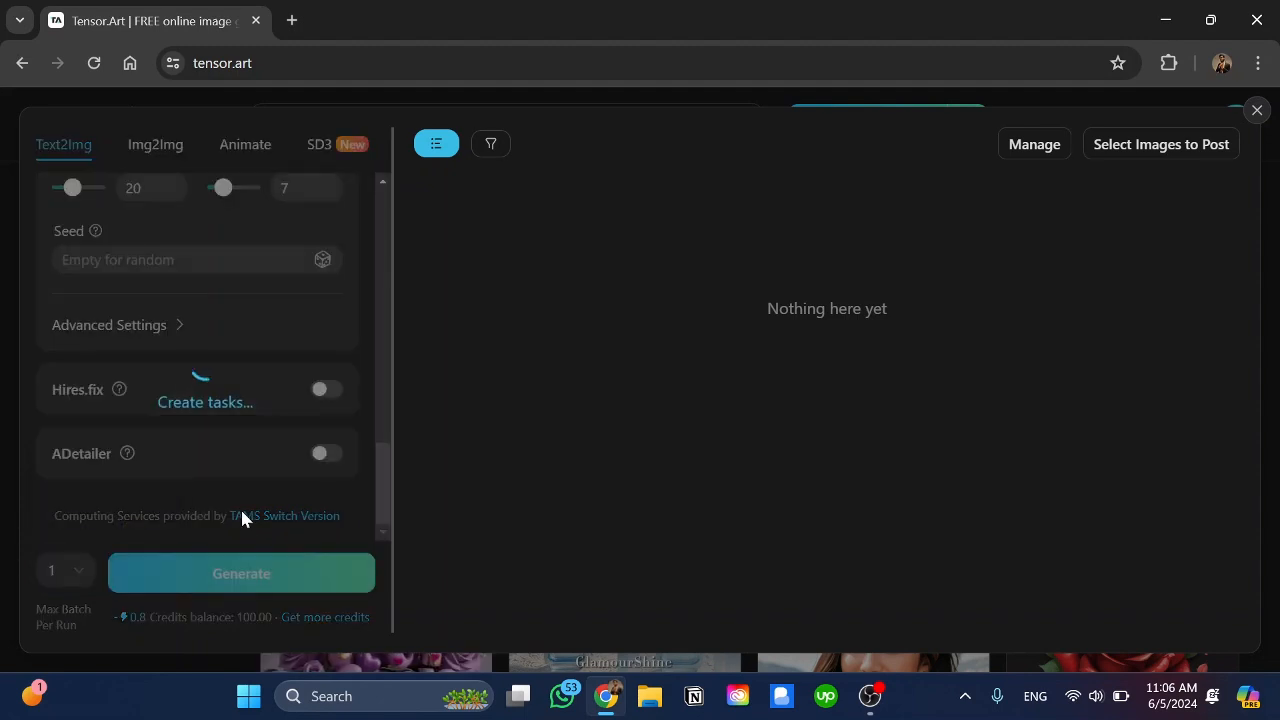
Wait for the task to finish showing the white cat in a red hat.
left_click(240, 572)
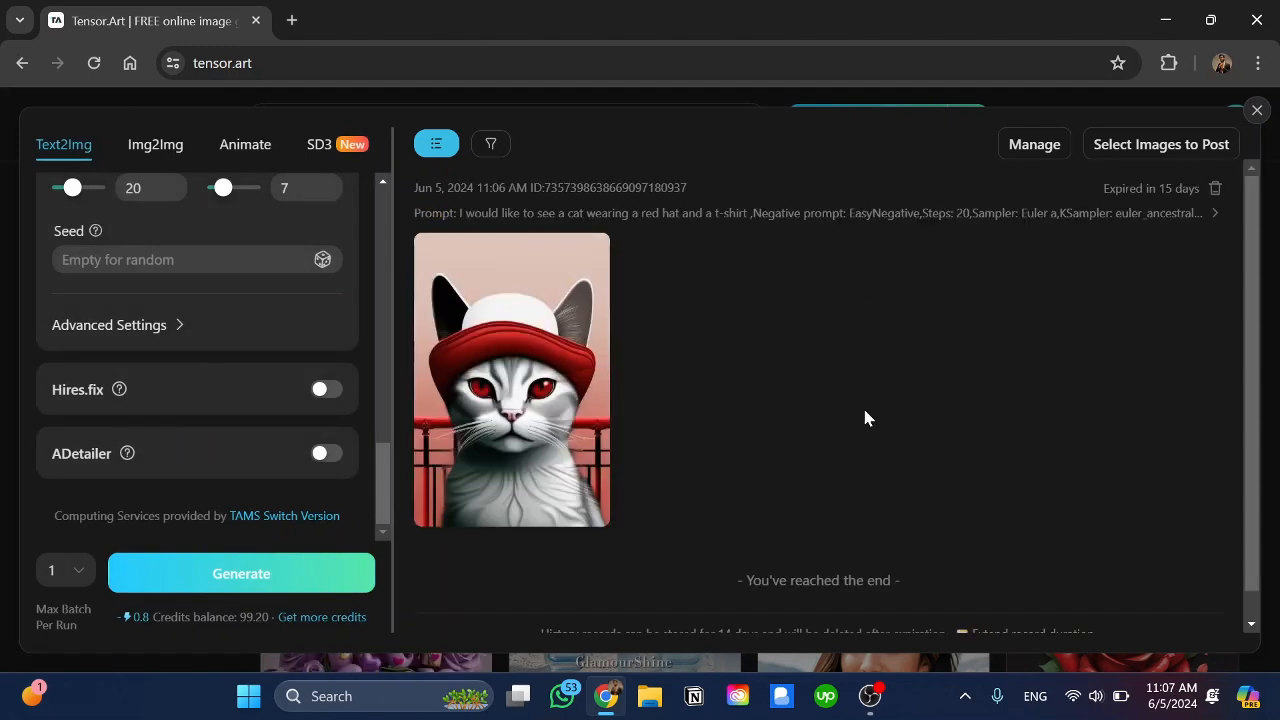
mouse_move(736, 348)
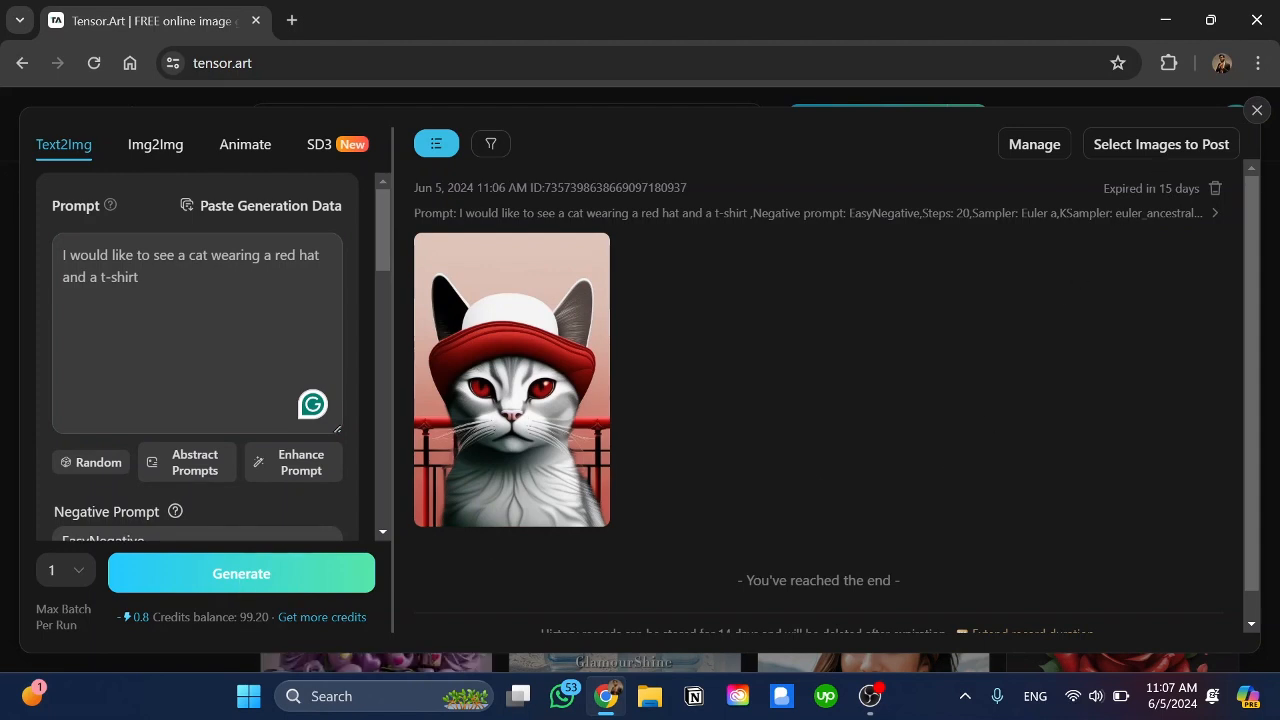
mouse_move(908, 374)
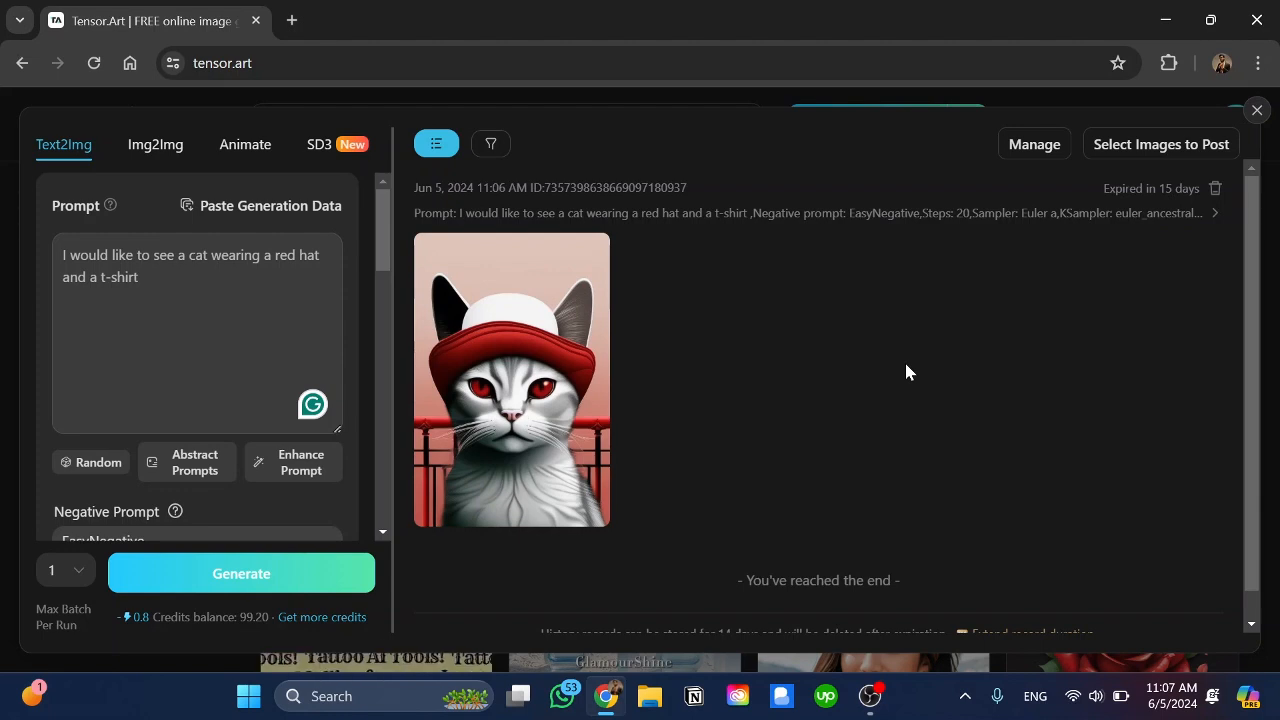
mouse_move(672, 396)
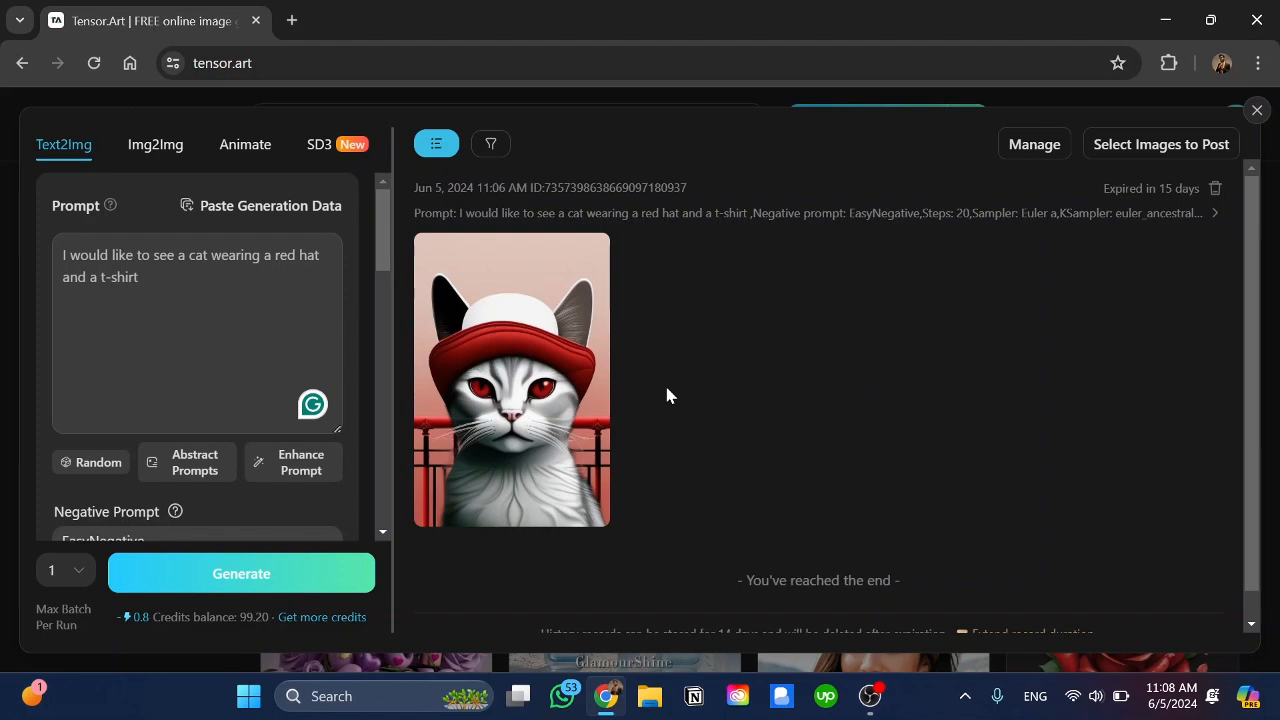